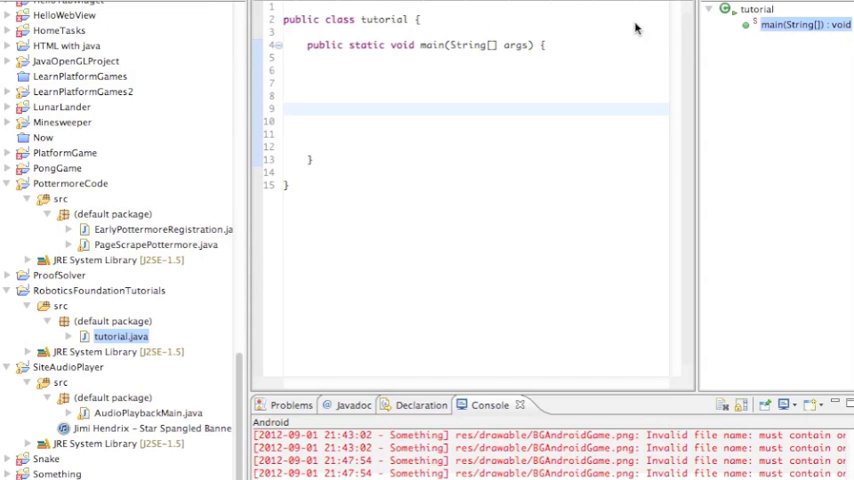
mouse_move(490, 136)
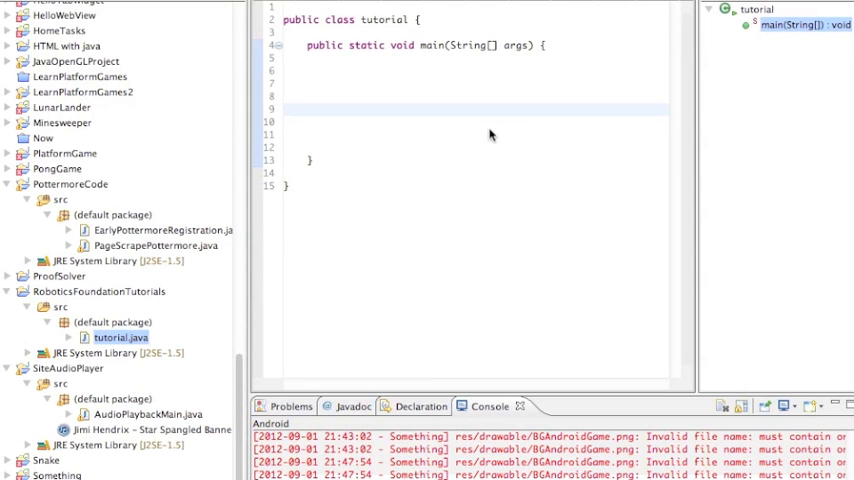
mouse_move(448, 122)
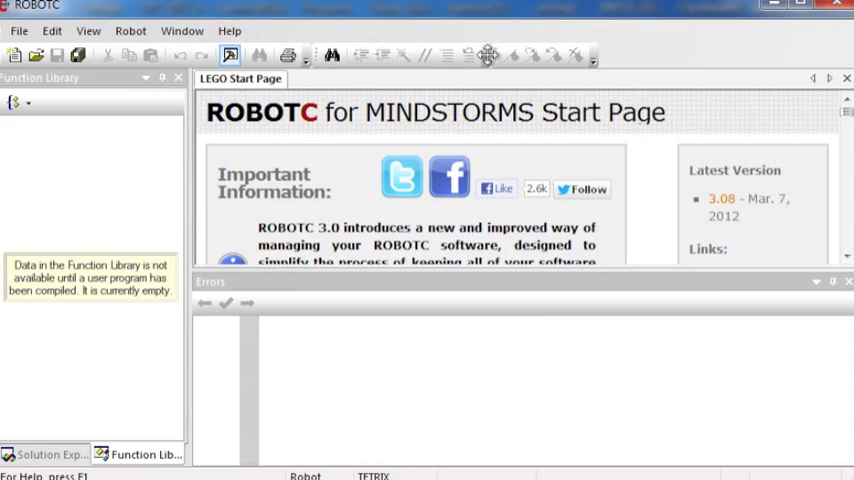
mouse_move(436, 150)
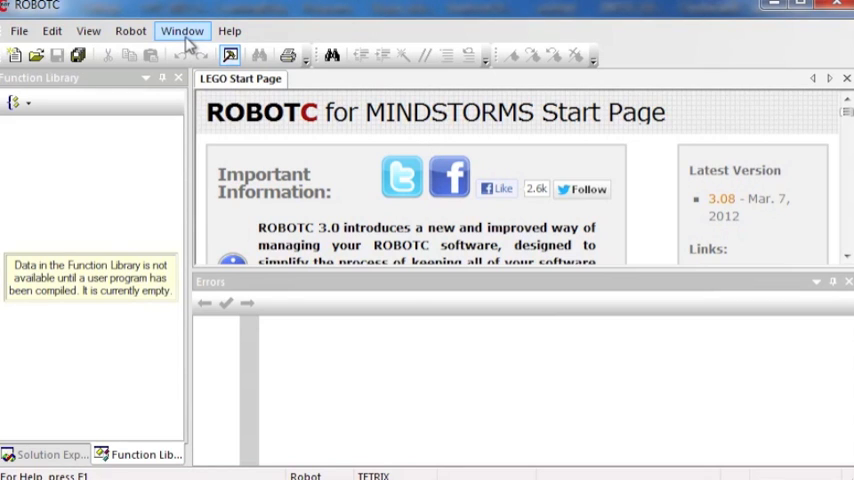
Place the cursor inside the body of main in tutorial.java, ready to write
left_click(182, 30)
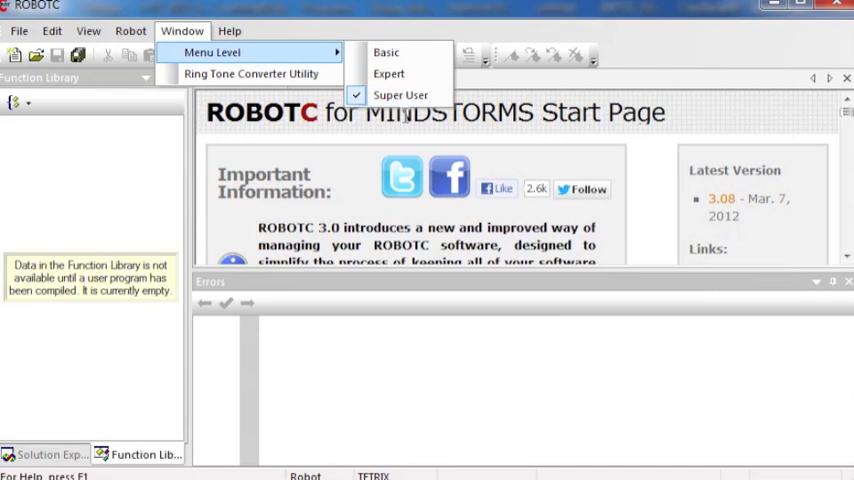
mouse_move(422, 148)
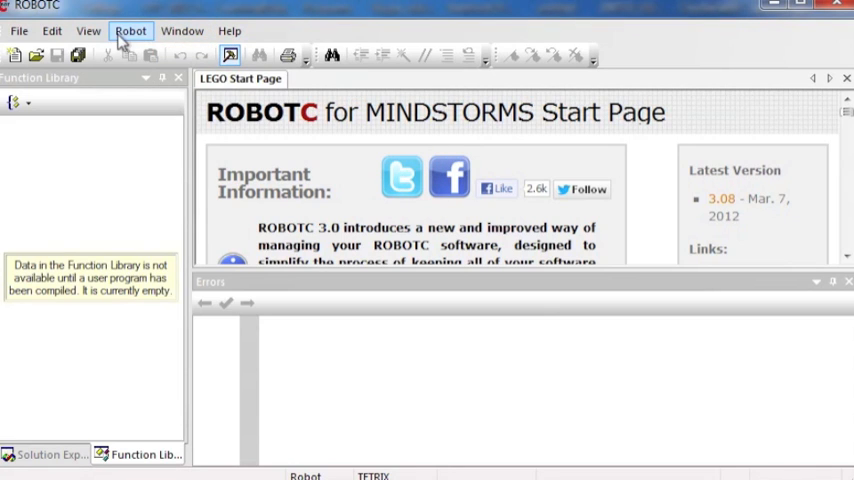
mouse_move(88, 32)
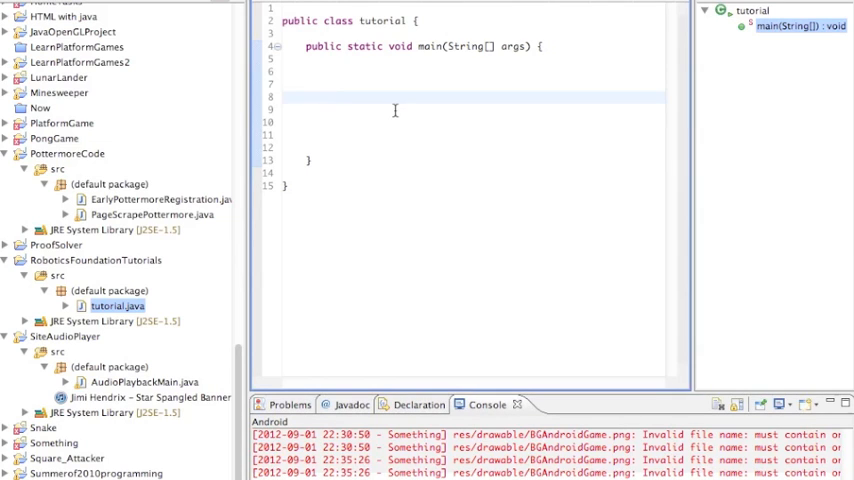
left_click(330, 96)
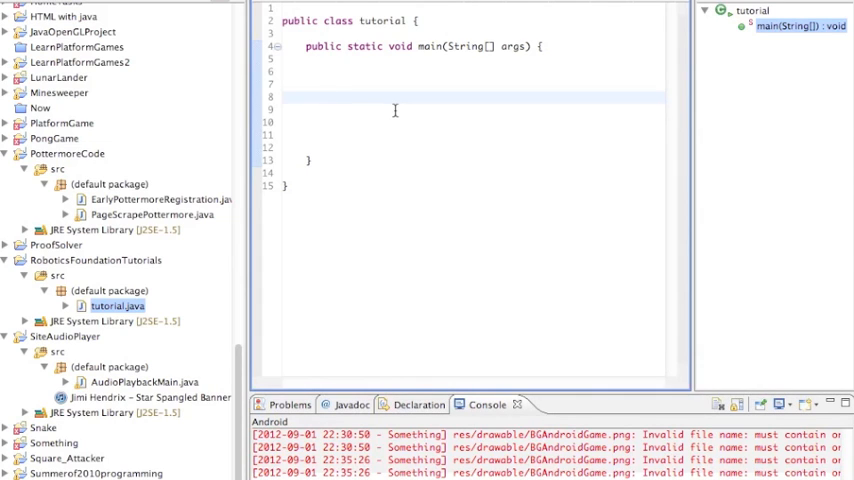
left_click(330, 96)
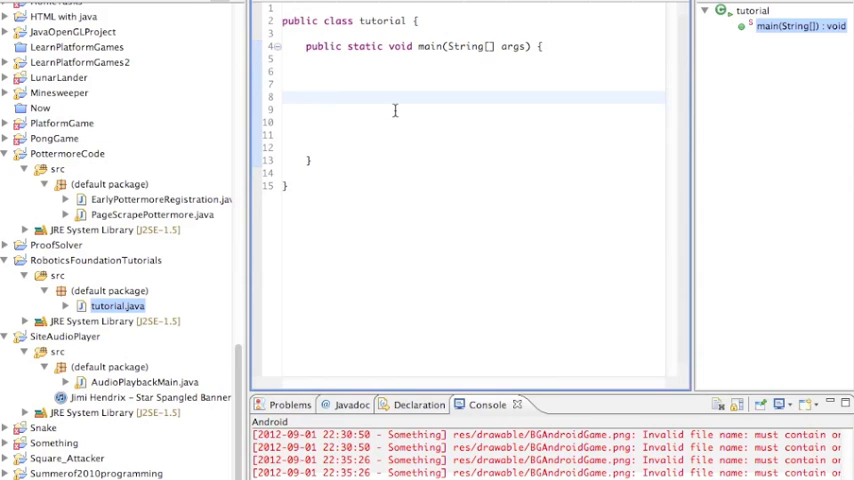
left_click(330, 96)
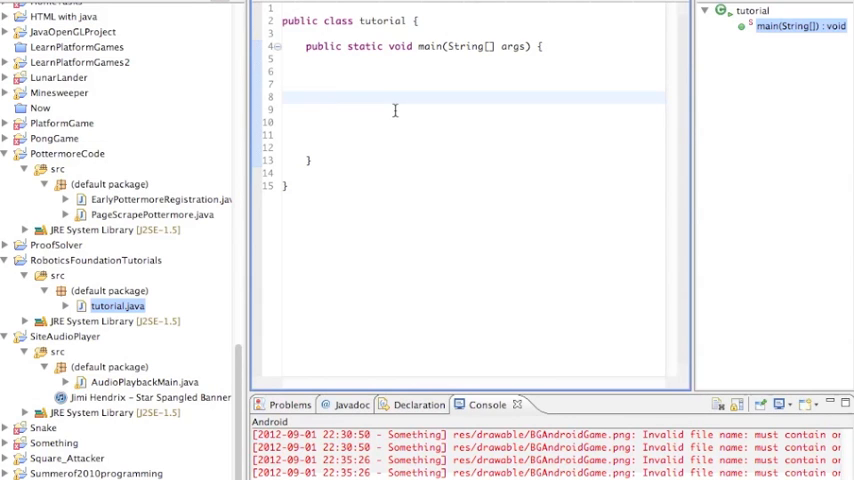
left_click(330, 96)
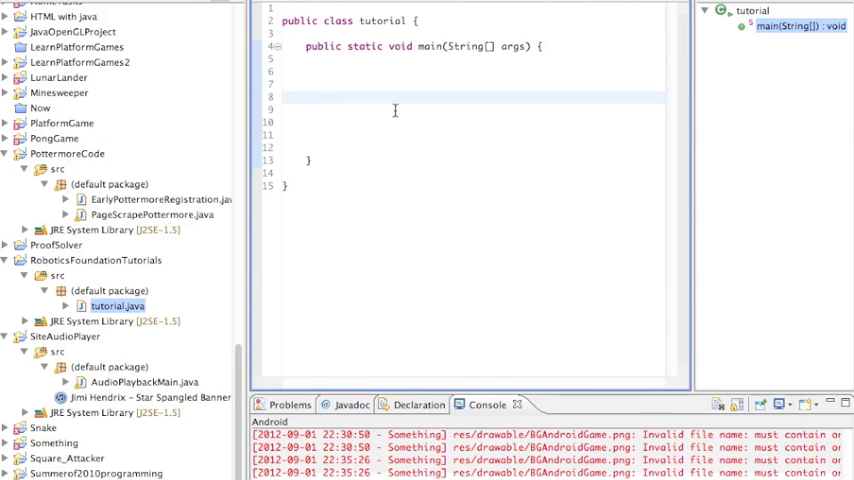
left_click(330, 96)
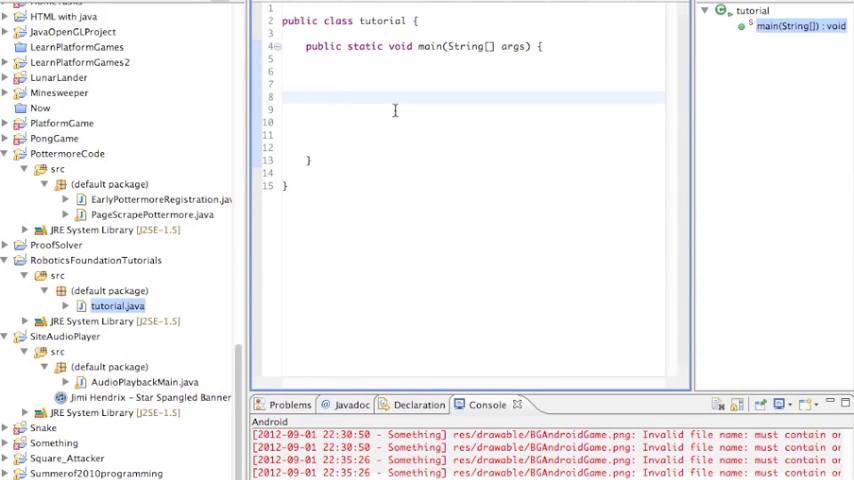
left_click(330, 96)
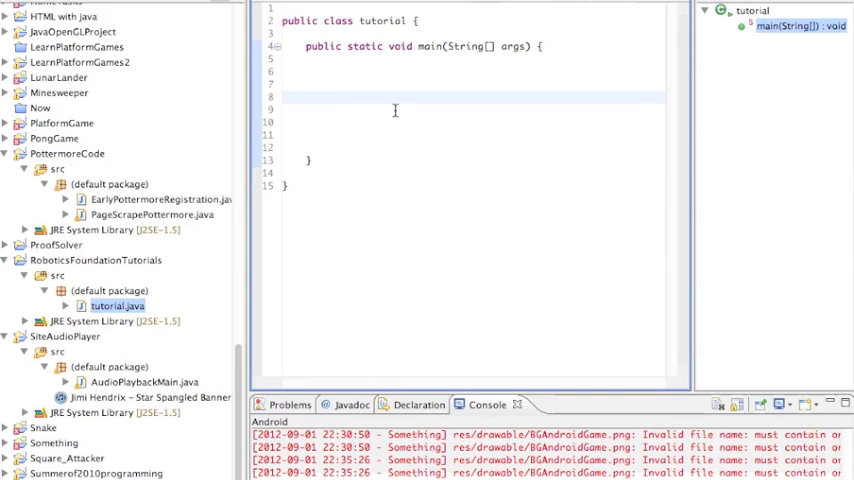
left_click(330, 96)
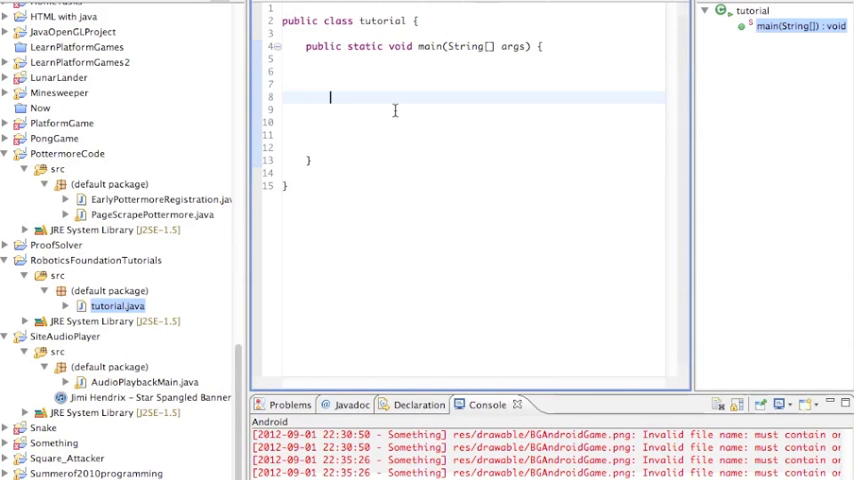
Write the inline comment "// This is a comment" and start a new line below it
type("//")
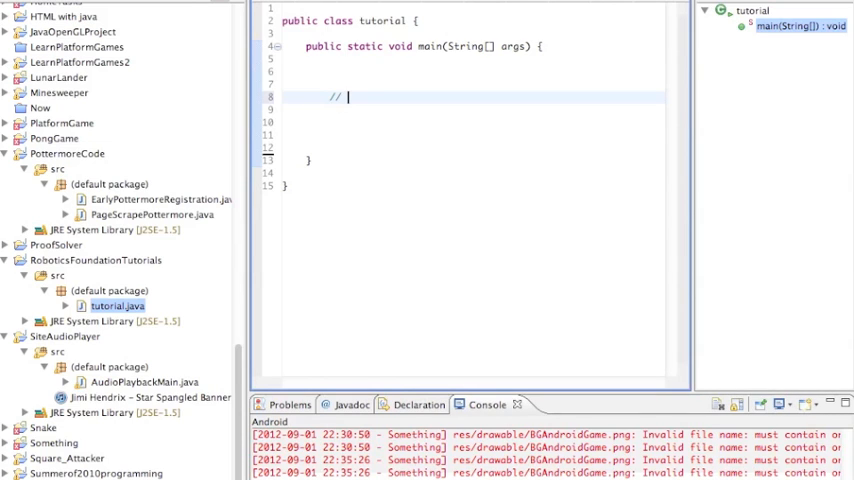
type("This is")
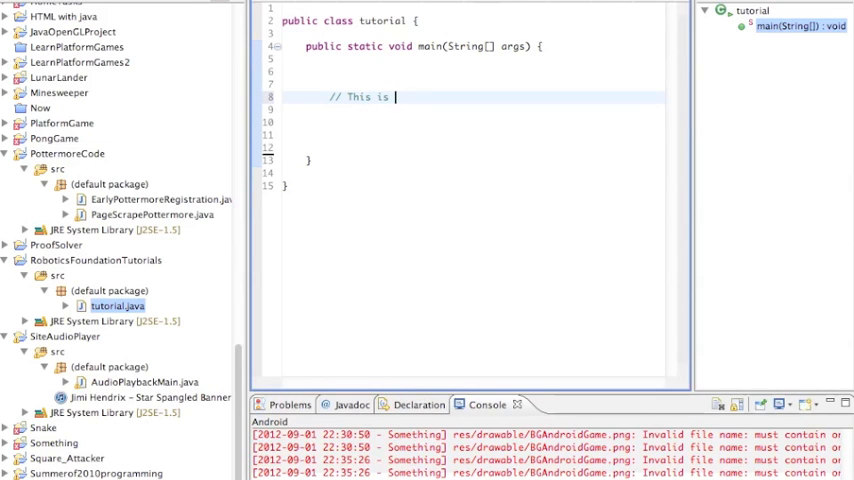
type("a comment")
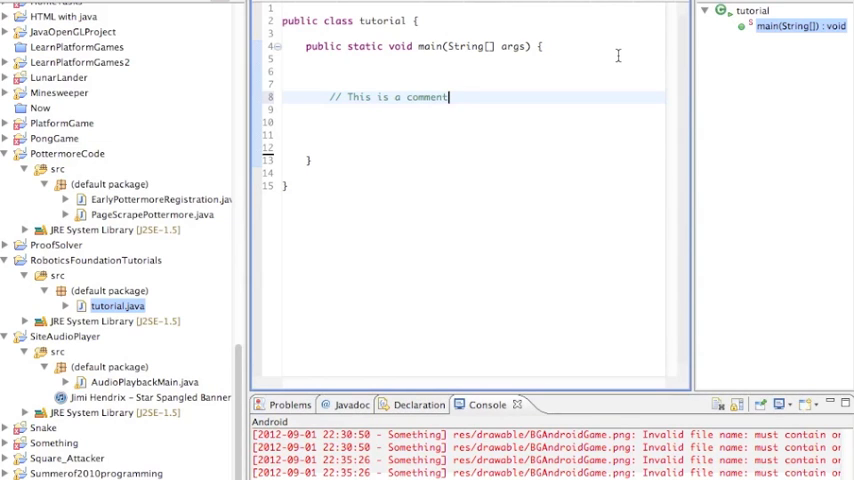
key("Return")
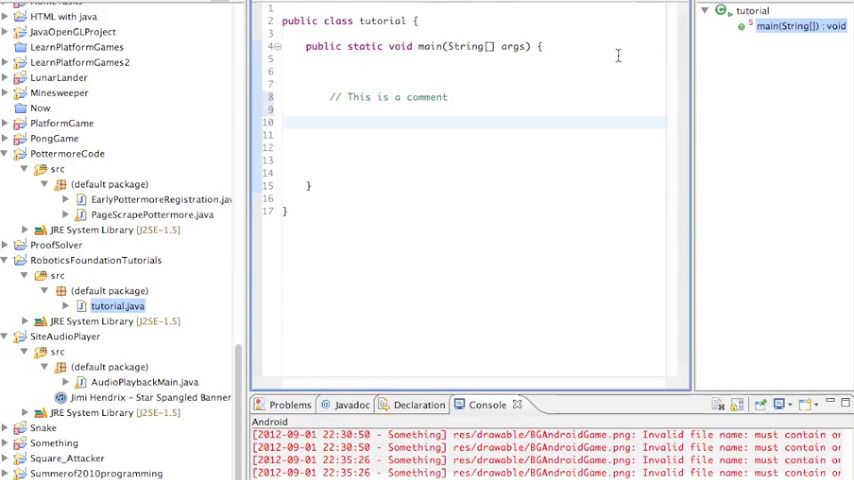
Write the block comment "/* We have a block comment and we are not programming */" on line 10
type("/")
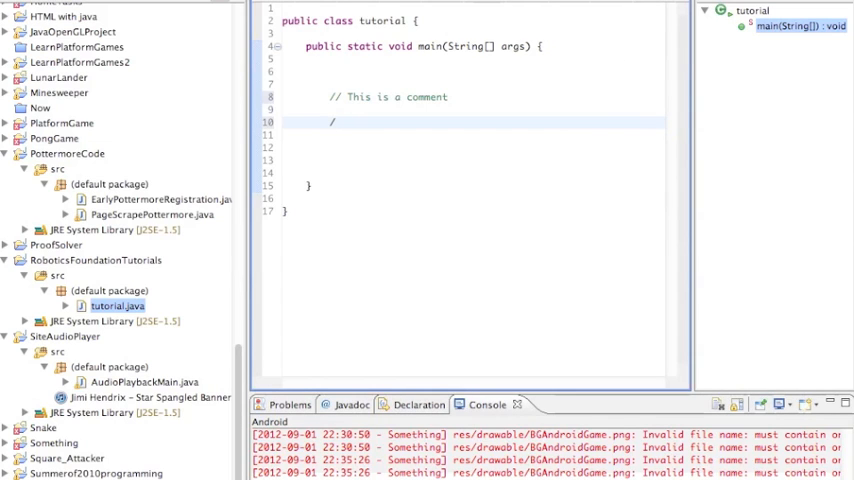
type("*")
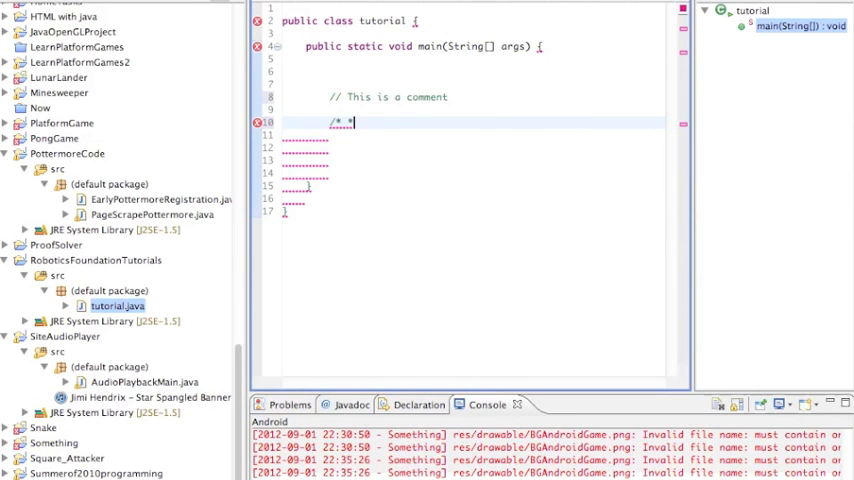
type("/")
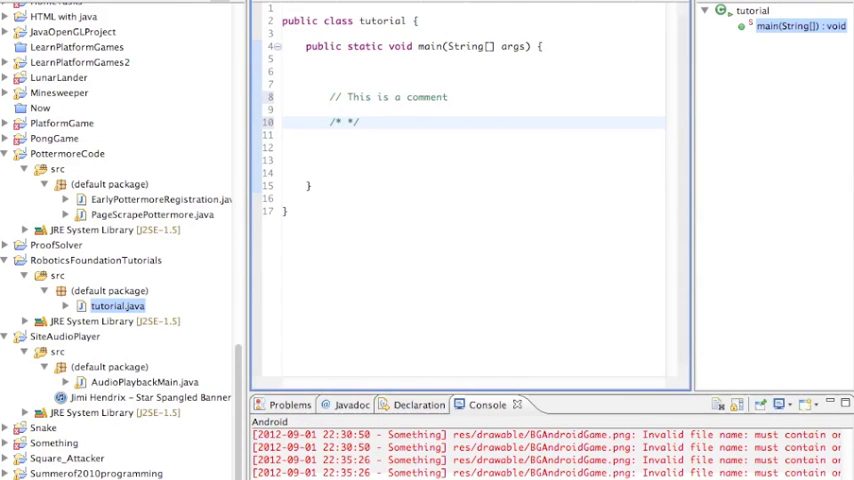
type("We")
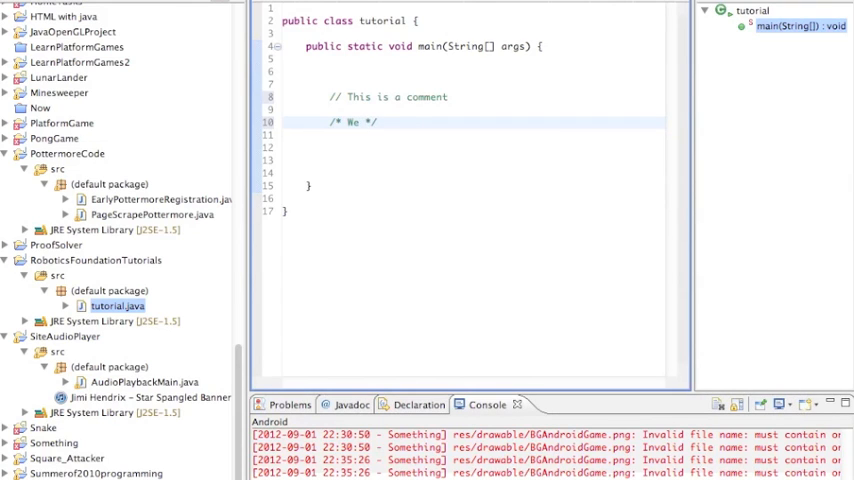
type("have a b")
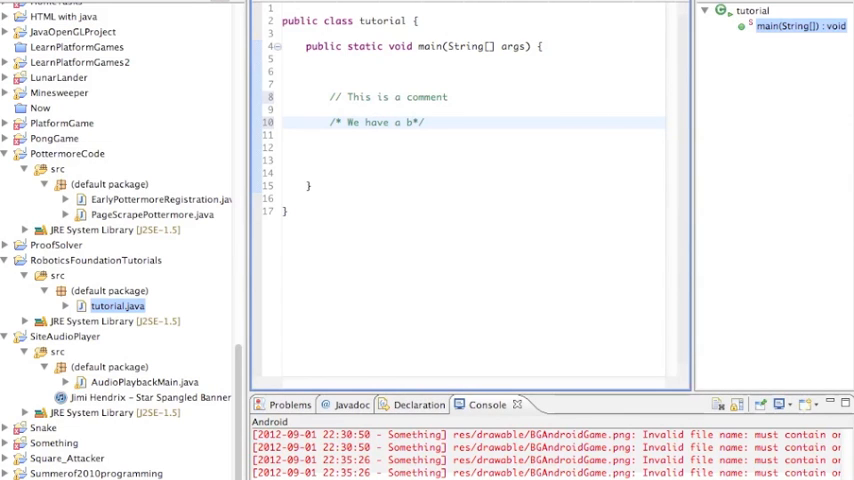
type("lock")
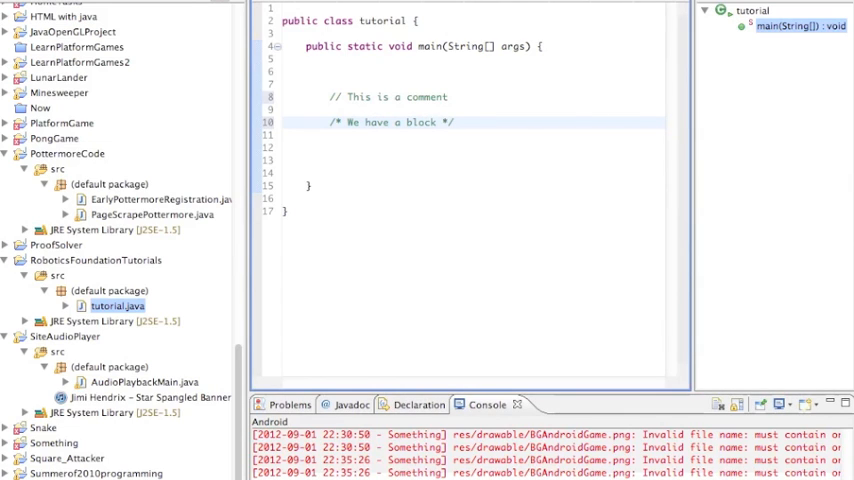
type("comment")
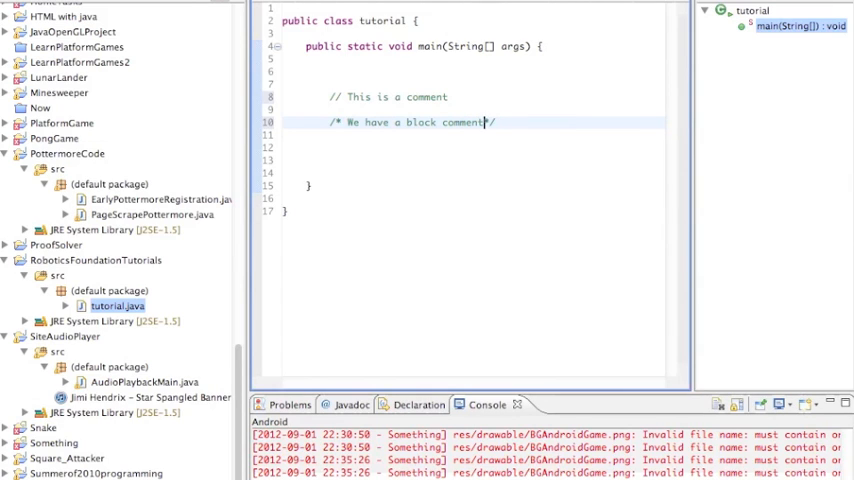
type("a")
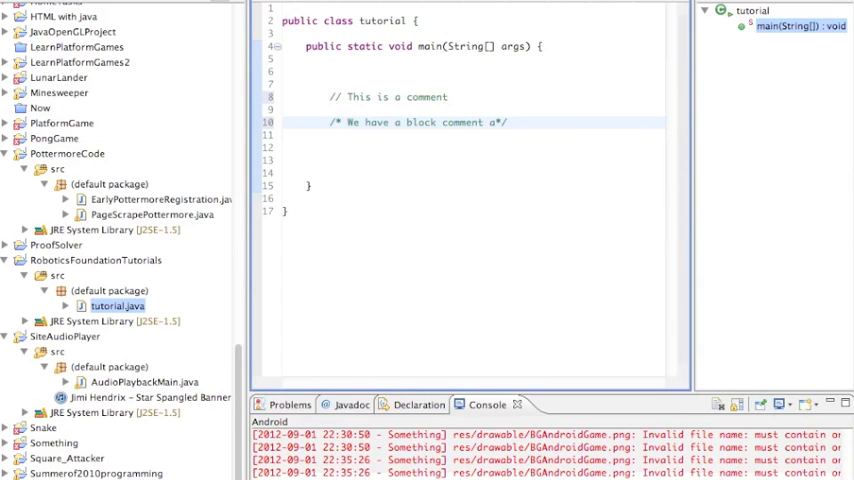
type("and we are not programming")
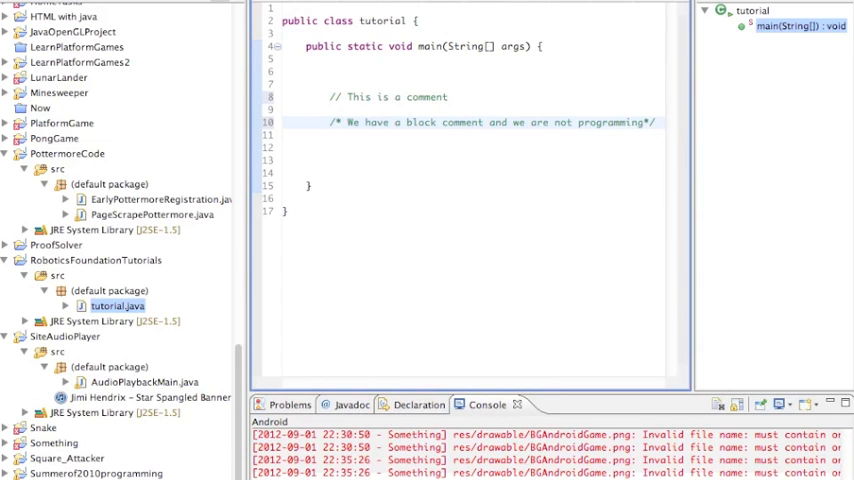
left_click(654, 122)
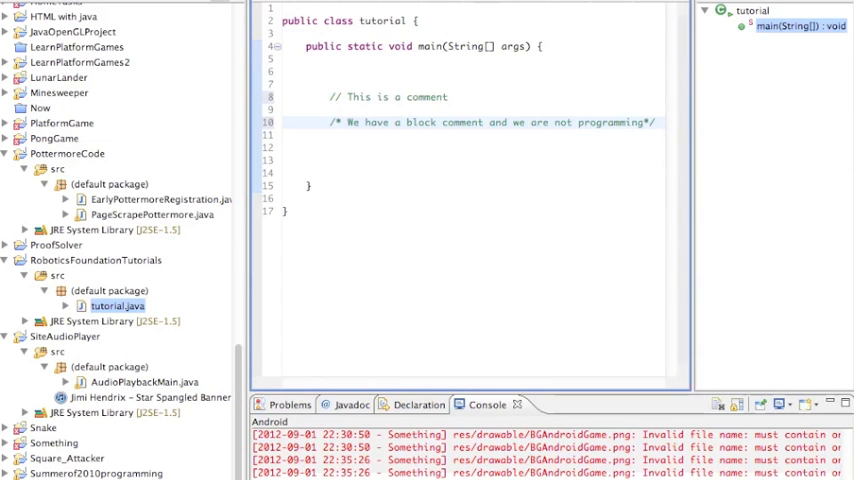
left_click(656, 122)
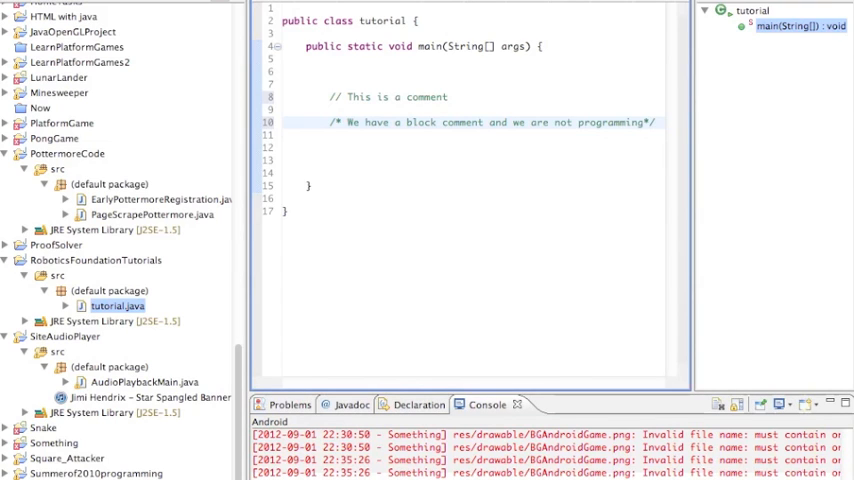
On a fresh line below the block comment, begin an empty javadoc comment "/***/"
key("Return")
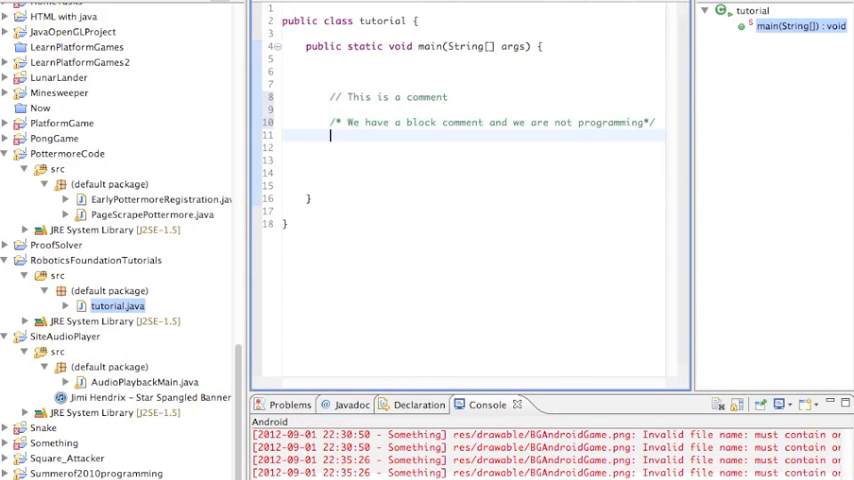
key("Return")
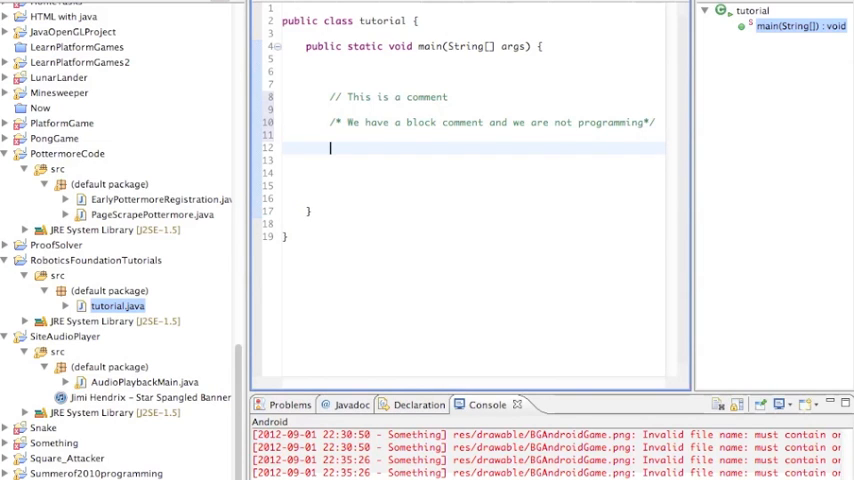
type("/")
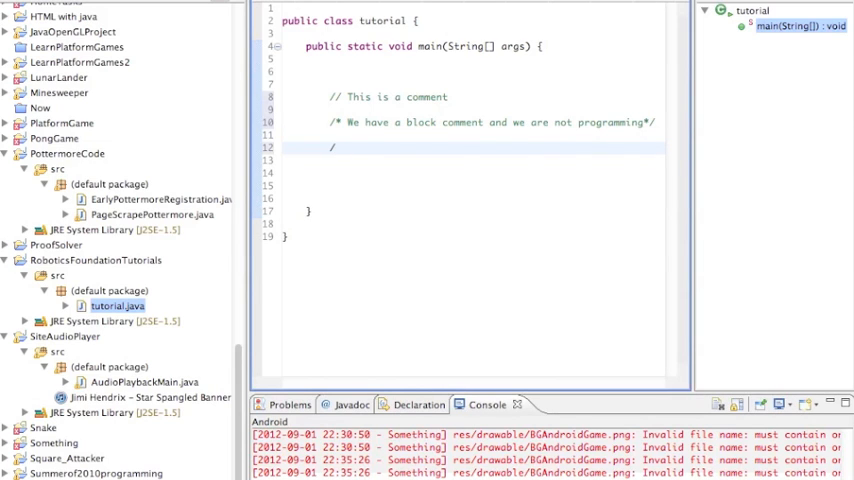
type("/")
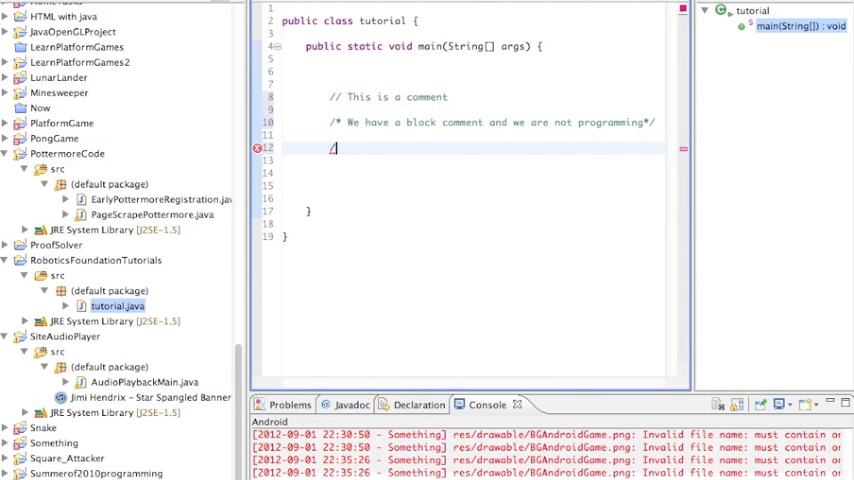
type("/")
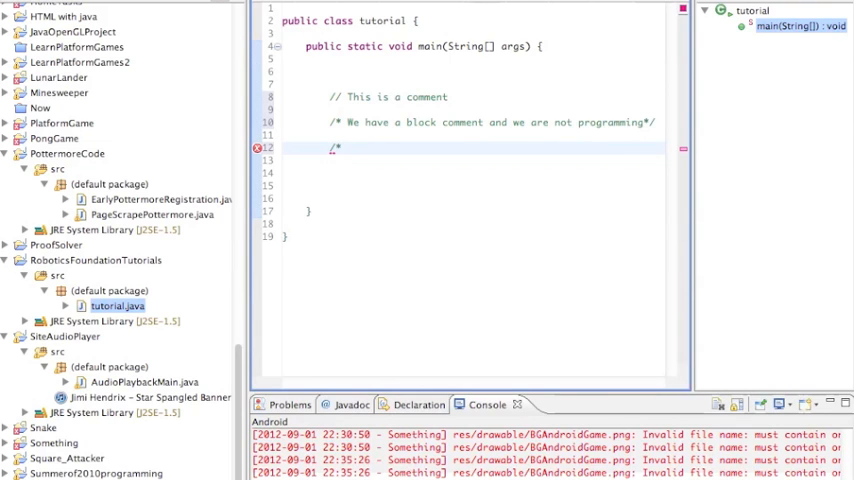
type("*")
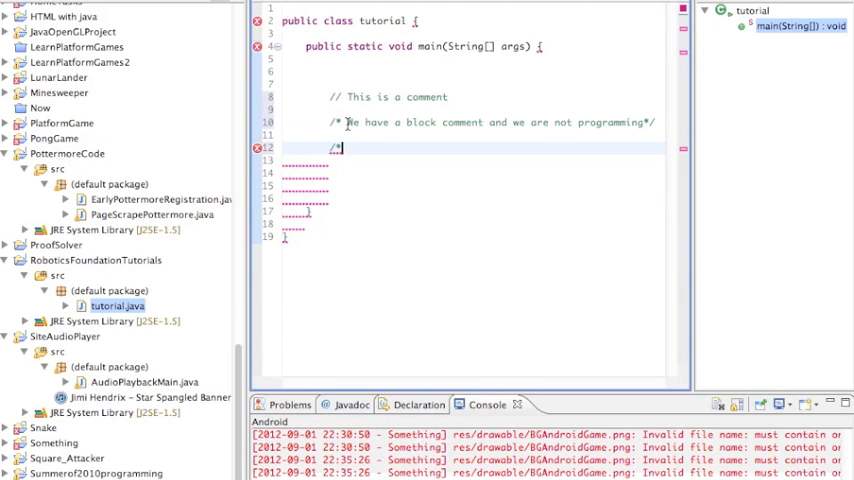
type("*")
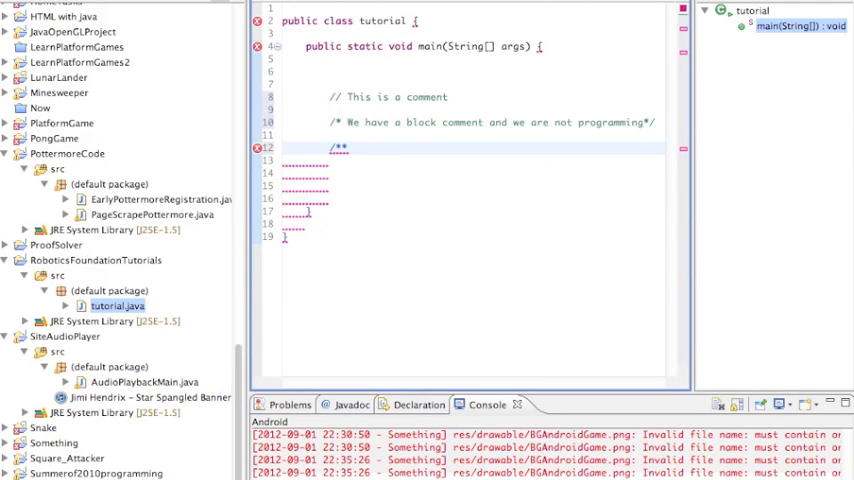
type("*/")
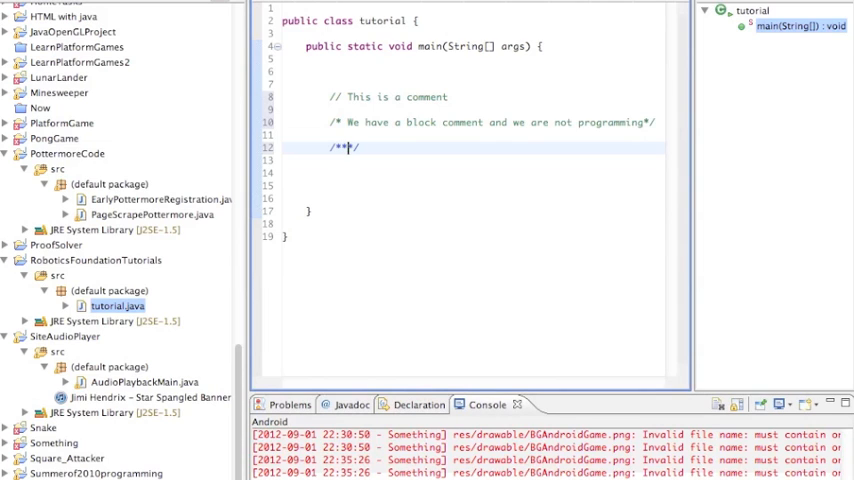
type("*")
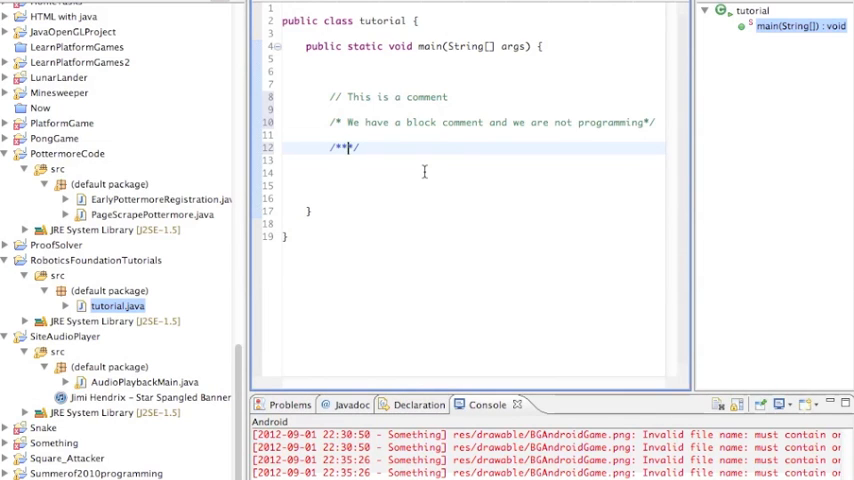
type("*")
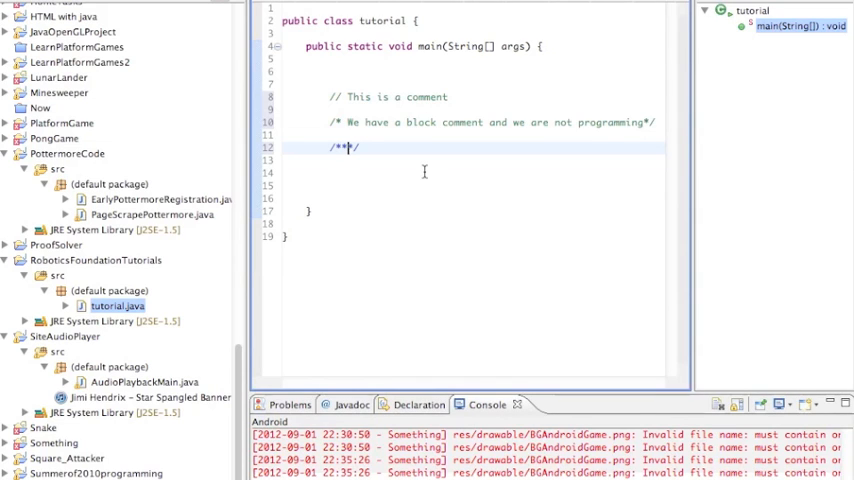
type("*")
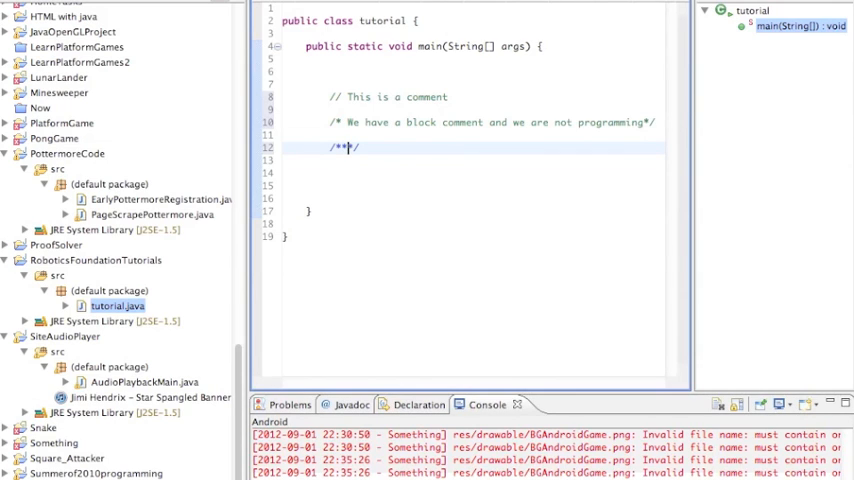
type("*")
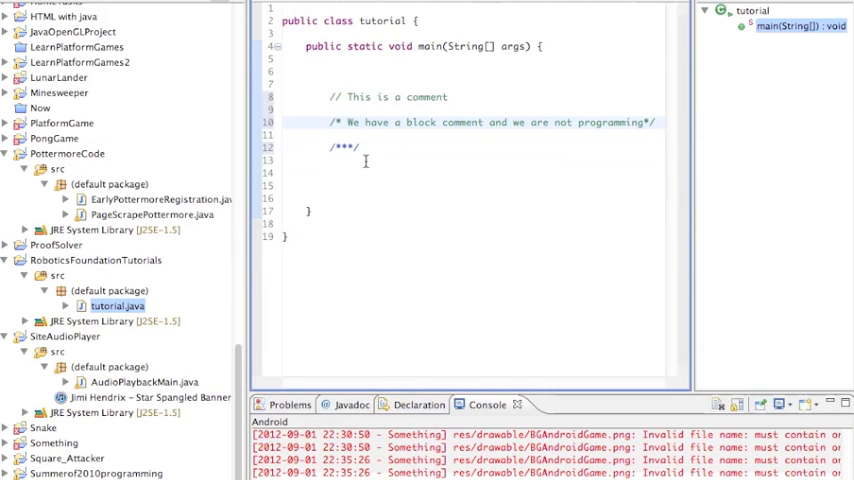